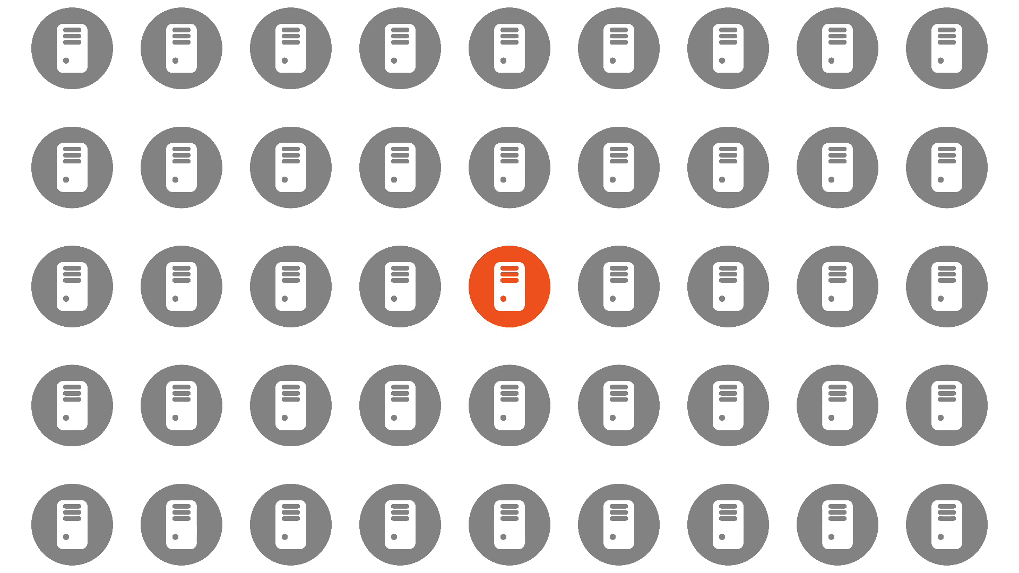
Continue playback until the lone orange server icon fills the frame.
left_click(508, 286)
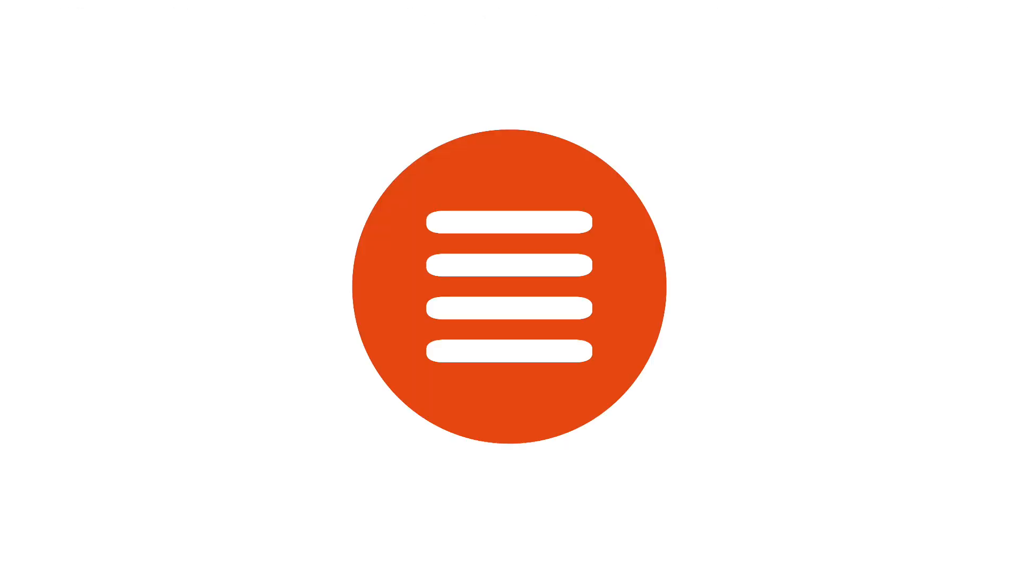